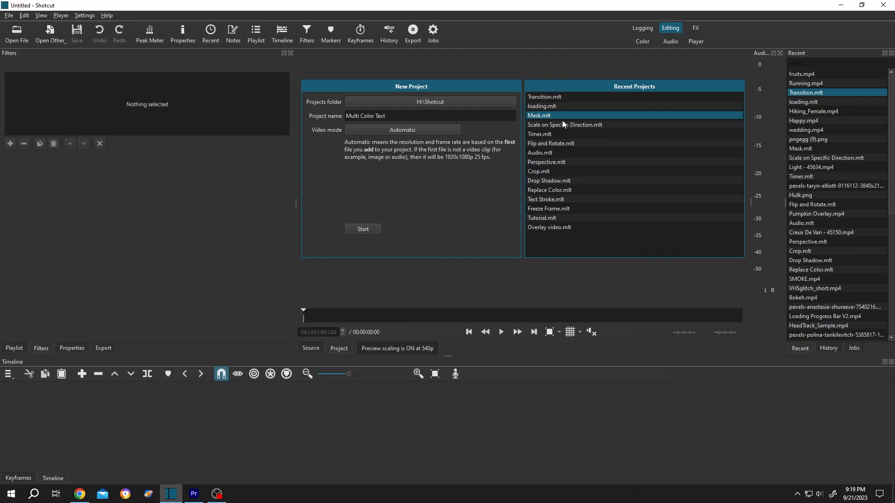
{"action": "mouse_move", "coordinate": [542, 148]}
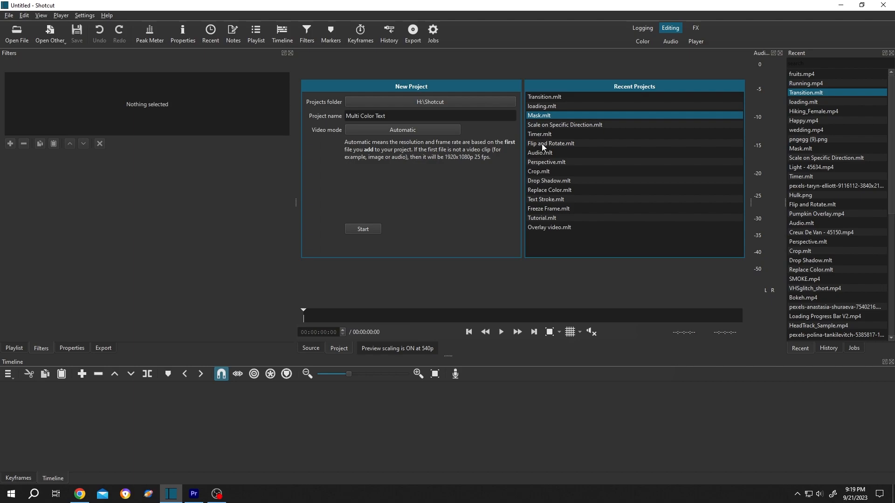
Select the Flip and Rotate recent project, then browse for the projects folder location
{"action": "left_click", "coordinate": [550, 143]}
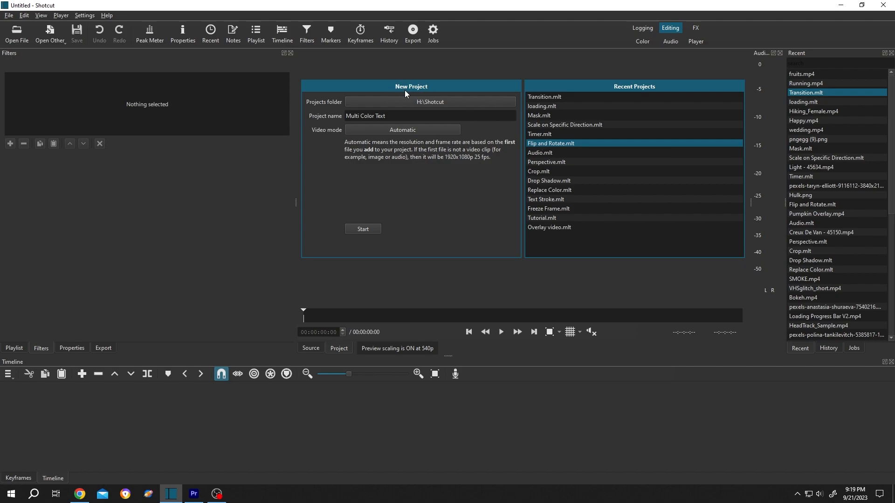
{"action": "mouse_move", "coordinate": [440, 112]}
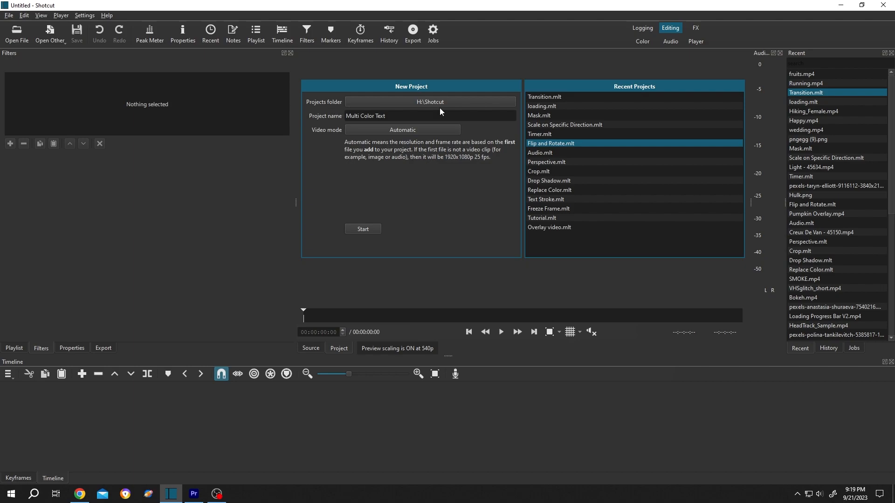
{"action": "mouse_move", "coordinate": [440, 112]}
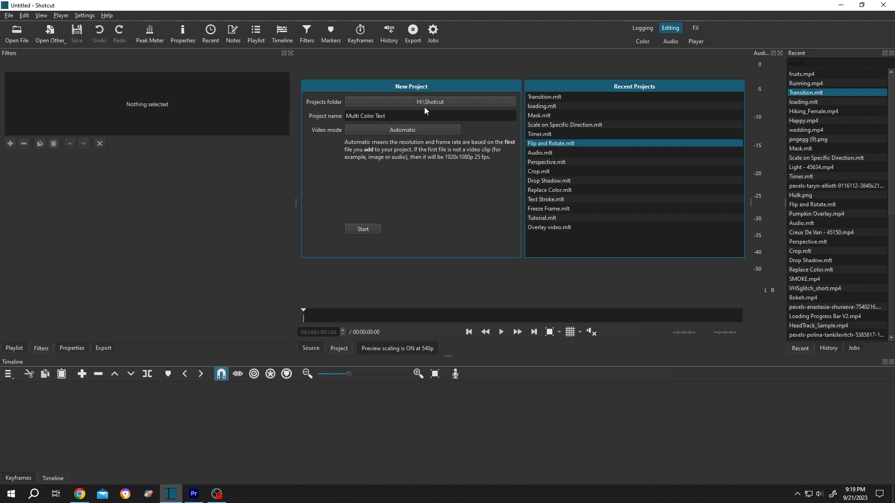
{"action": "left_click", "coordinate": [429, 102]}
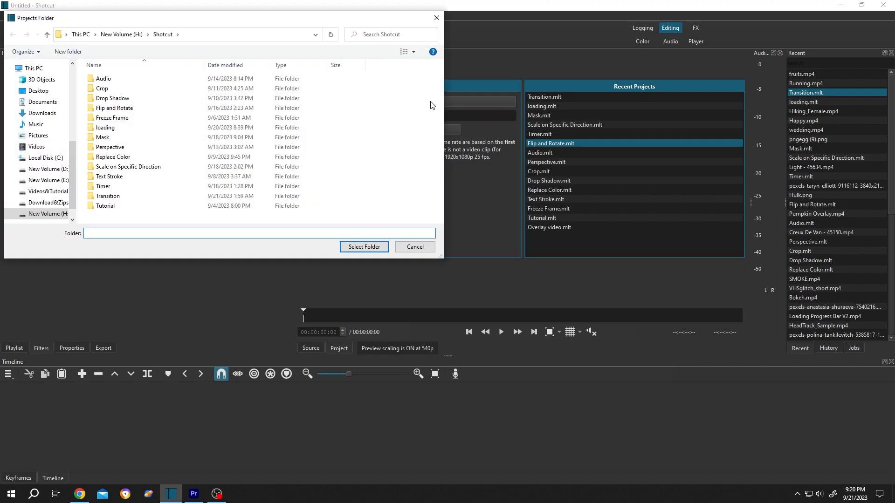
Delete the Replace Color folder and select the Drop Shadow folder for deletion
{"action": "left_click", "coordinate": [112, 157]}
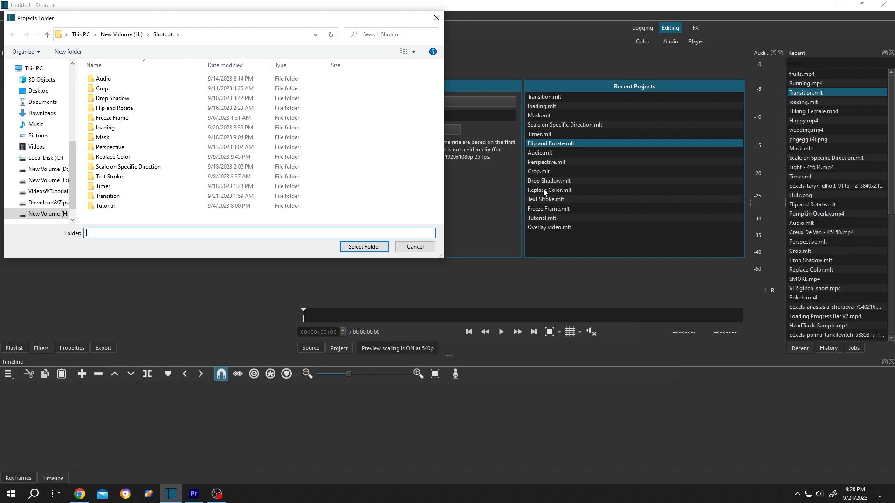
{"action": "mouse_move", "coordinate": [541, 196]}
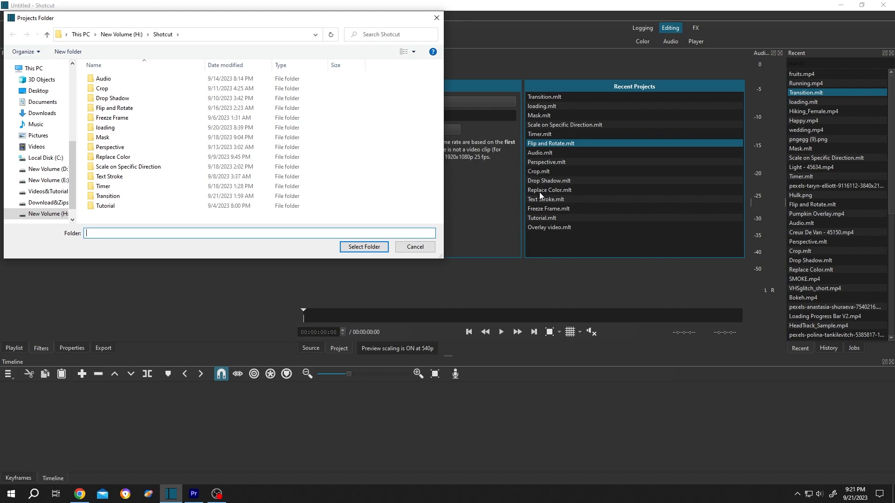
{"action": "left_click", "coordinate": [112, 157]}
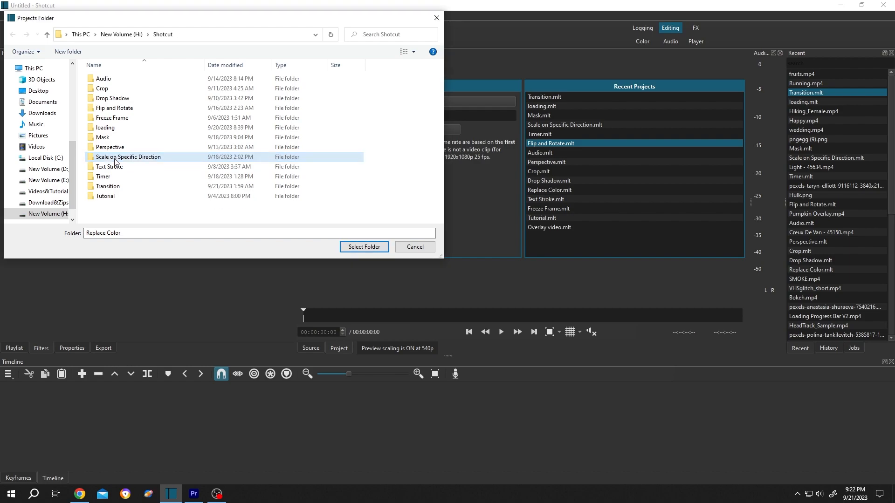
{"action": "left_click", "coordinate": [112, 98]}
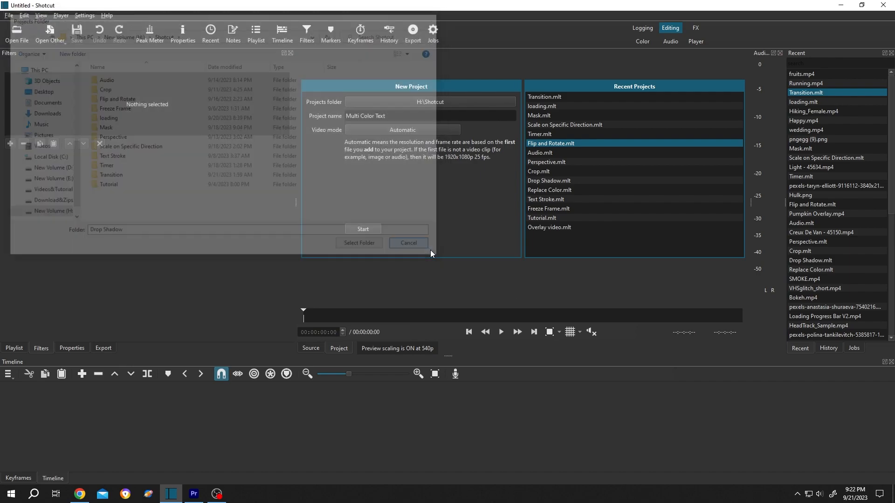
Close the folder browser so Recent Projects drops Drop Shadow and Replace Color
{"action": "left_click", "coordinate": [9, 15]}
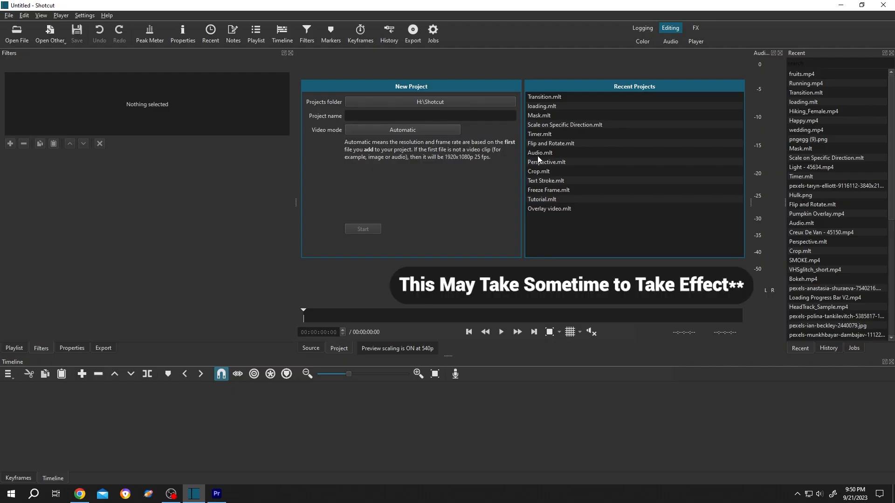
{"action": "mouse_move", "coordinate": [541, 106]}
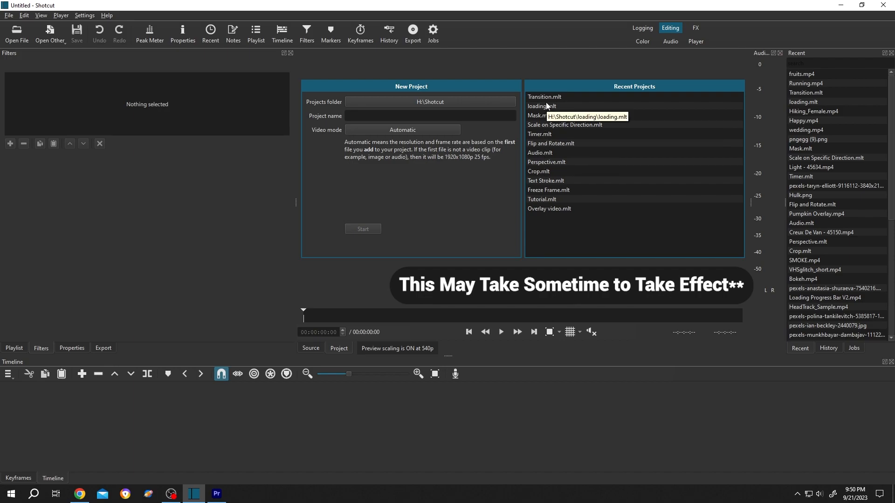
{"action": "mouse_move", "coordinate": [551, 216]}
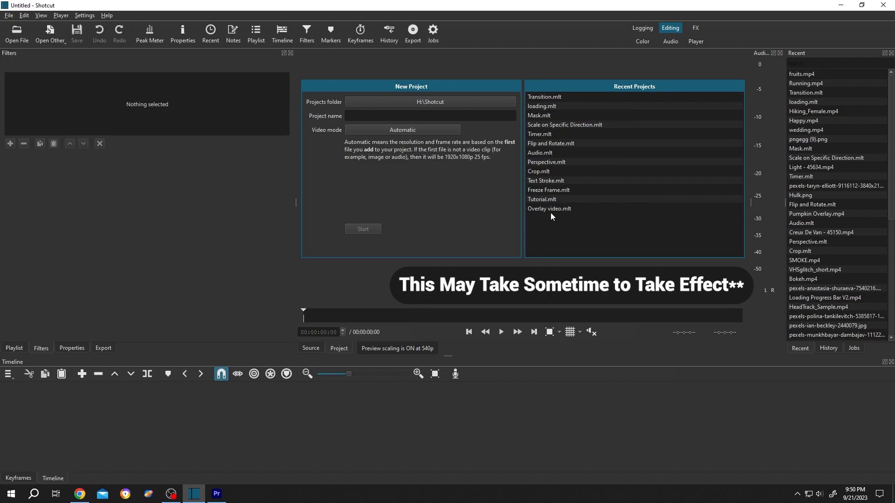
{"action": "mouse_move", "coordinate": [545, 181]}
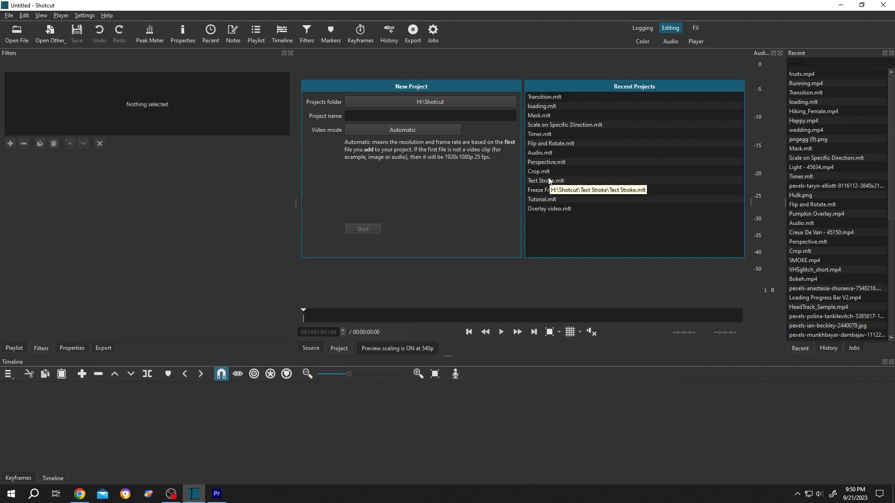
{"action": "mouse_move", "coordinate": [445, 208]}
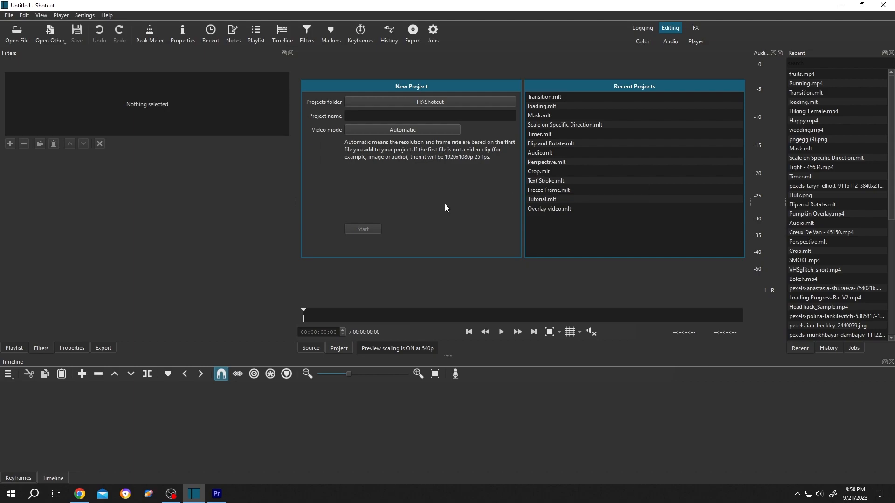